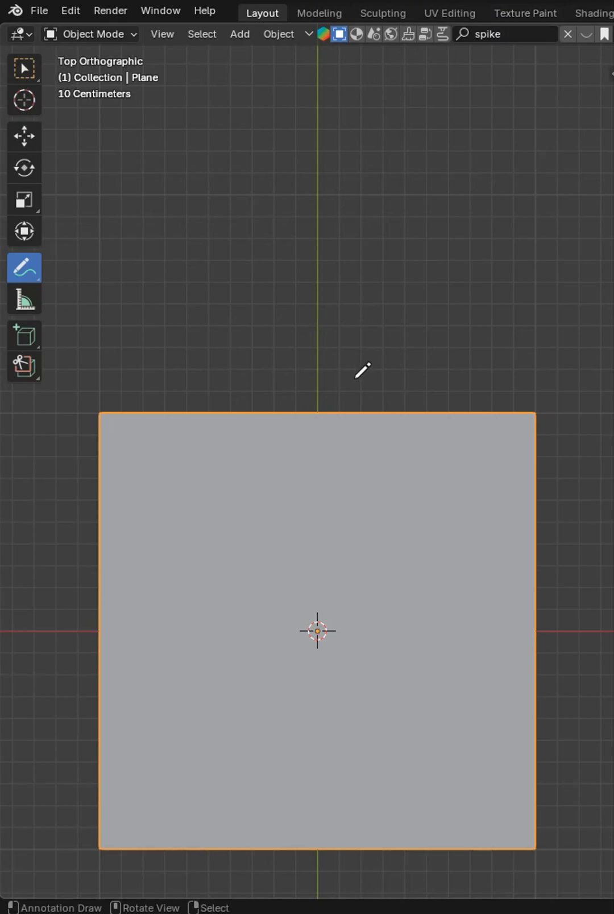
mouse_move(187, 329)
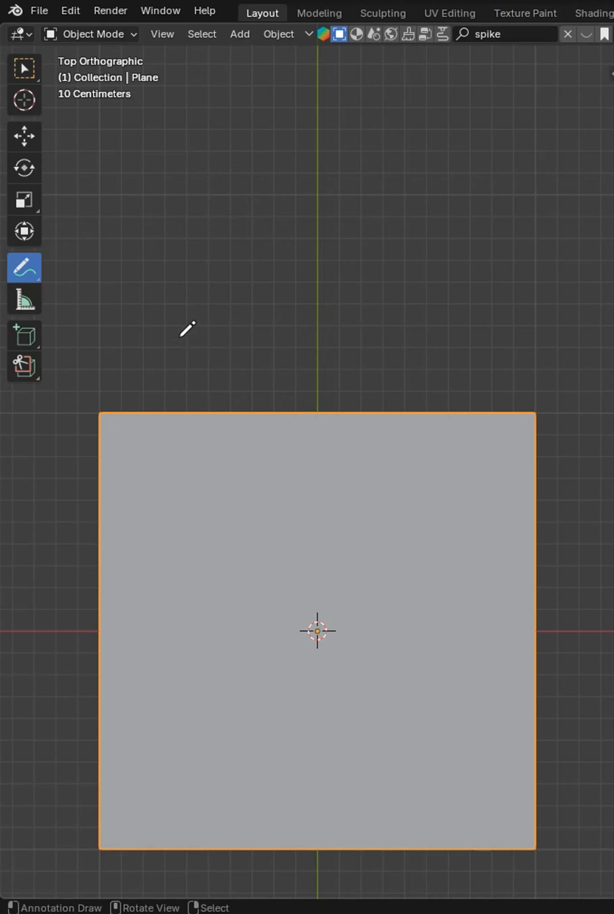
mouse_move(171, 315)
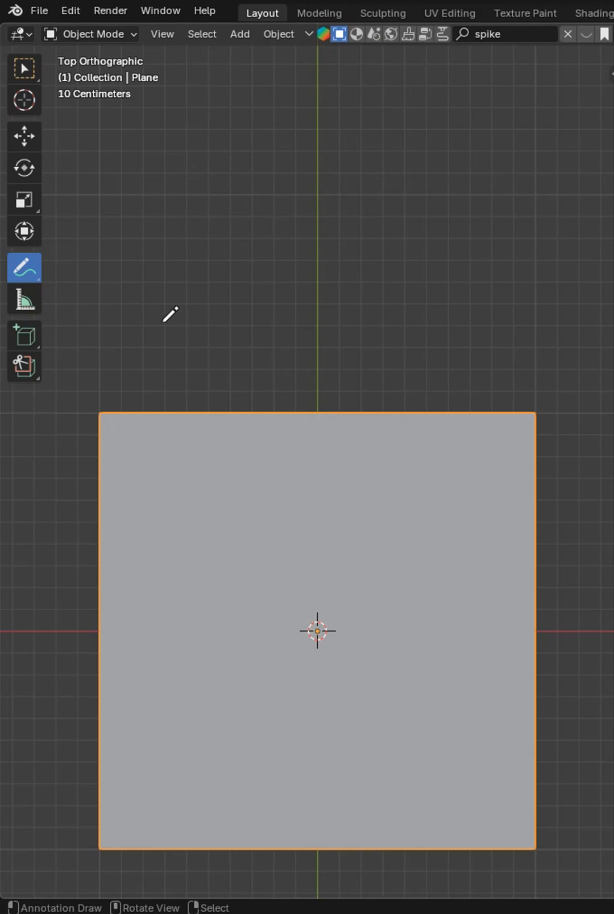
mouse_move(170, 327)
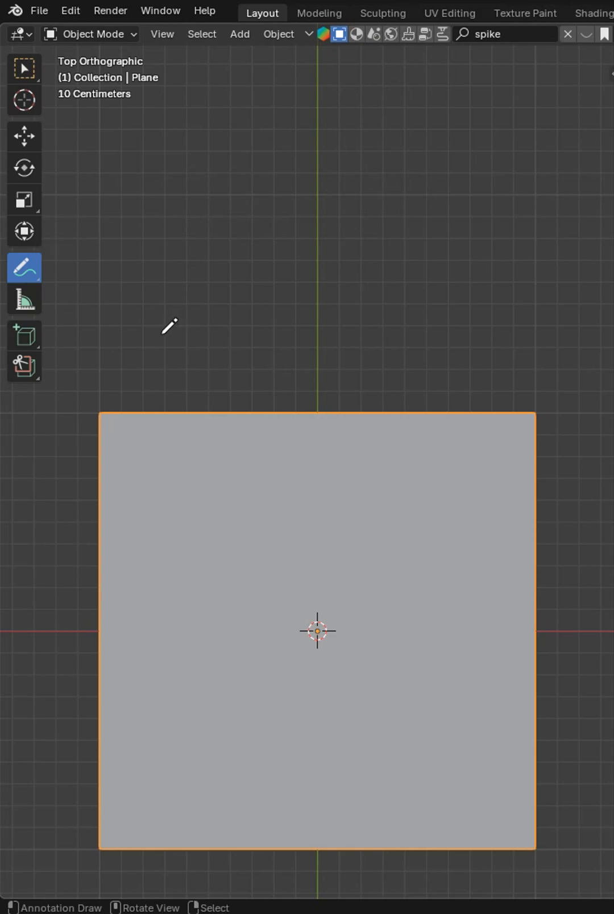
mouse_move(224, 286)
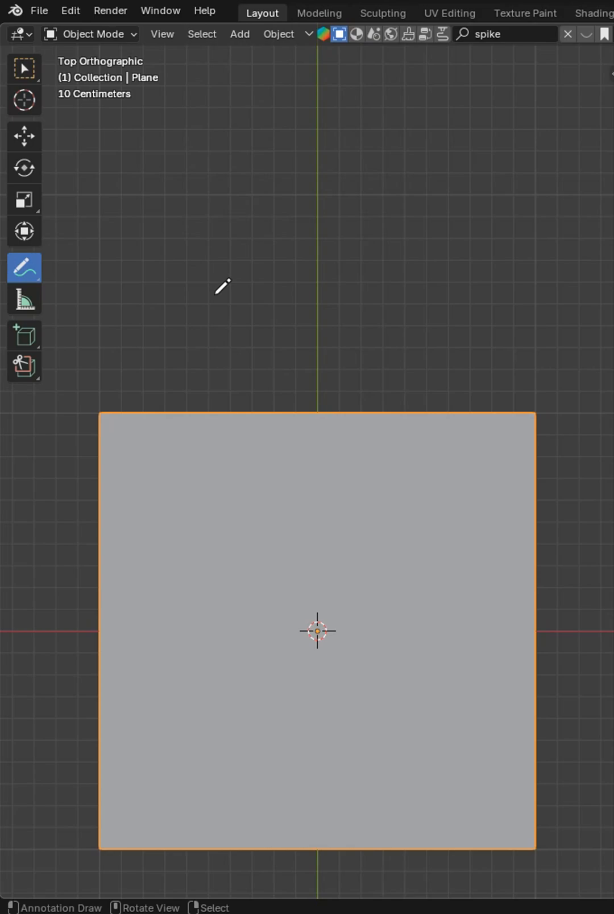
mouse_move(107, 140)
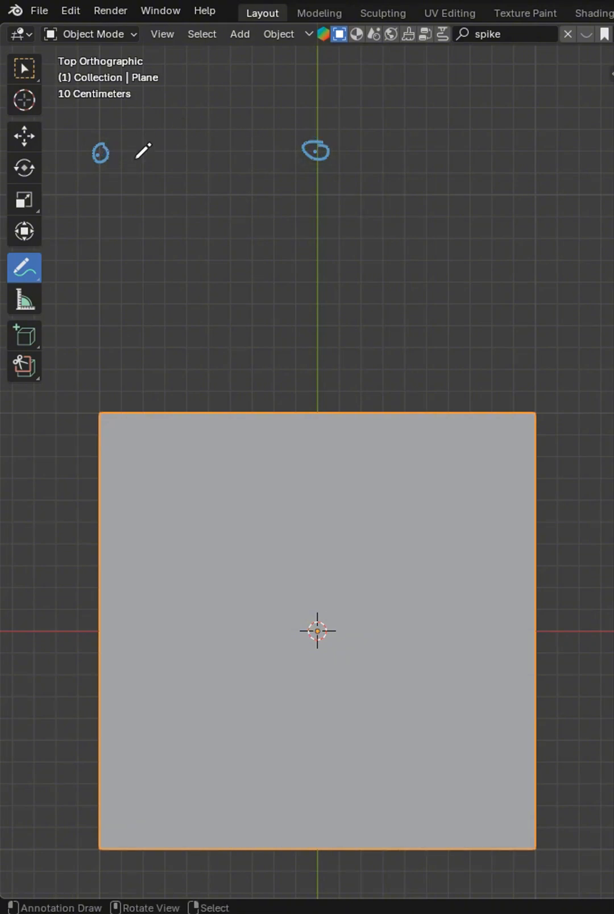
- Annotate the quad's corner vertex and a joining edge, then bring the plane into Edit Mode
drag(100, 152, 315, 151)
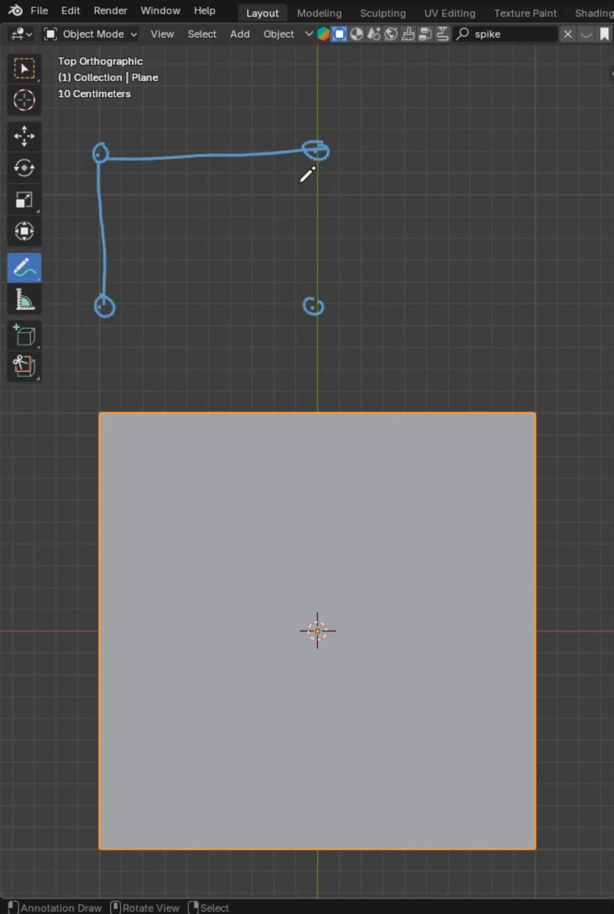
drag(317, 152, 315, 306)
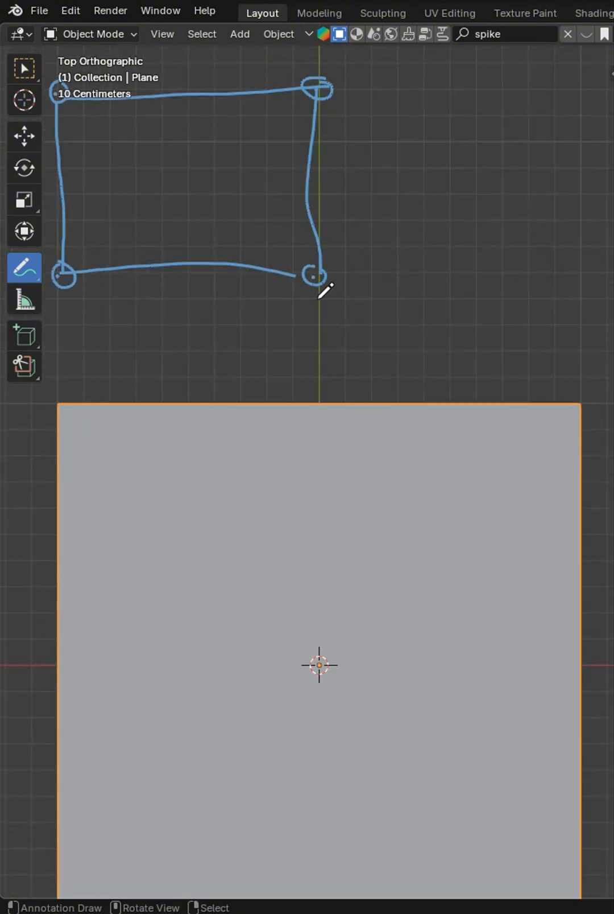
key(Tab)
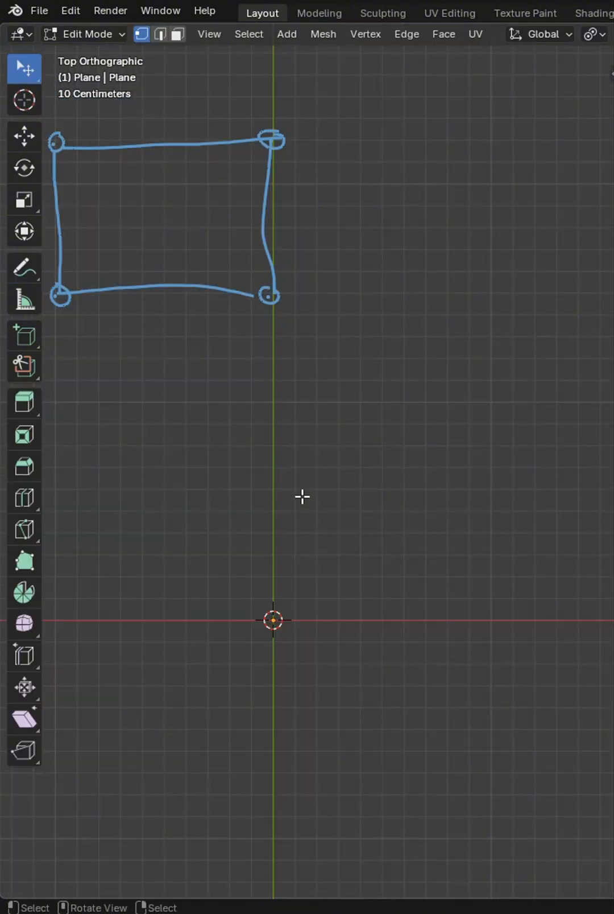